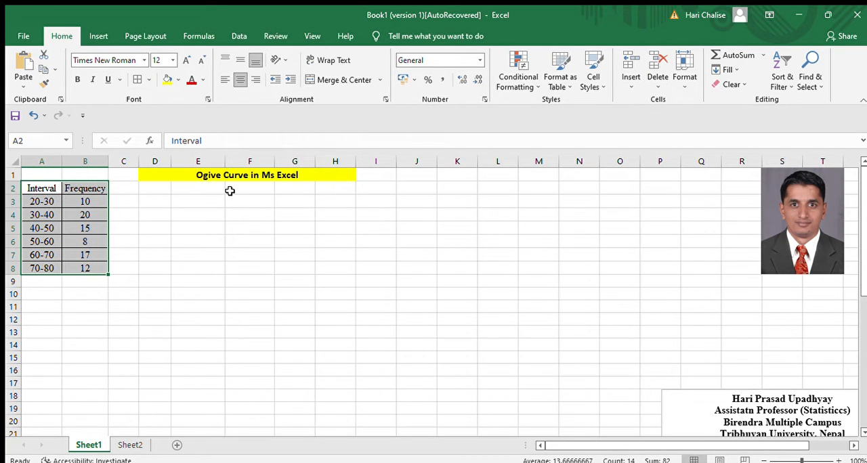
Fill LCB (20–70) and UCB (30–80) columns, then begin the 'Less t…' heading in E2.
click(123, 188)
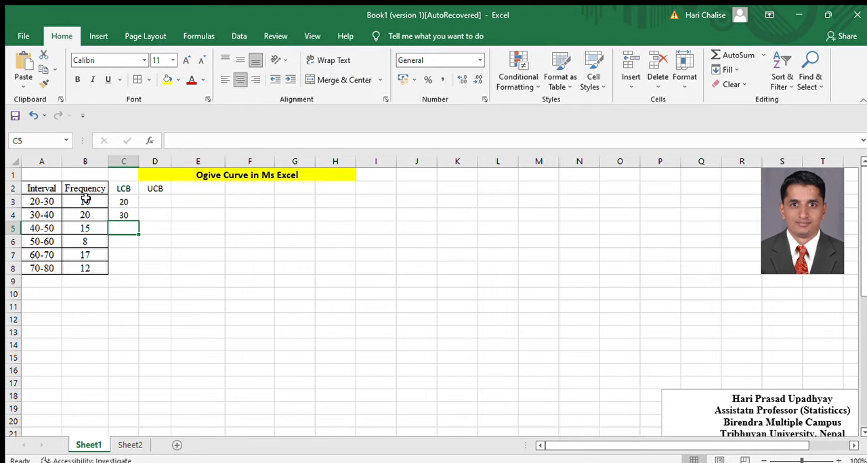
text(Less t)
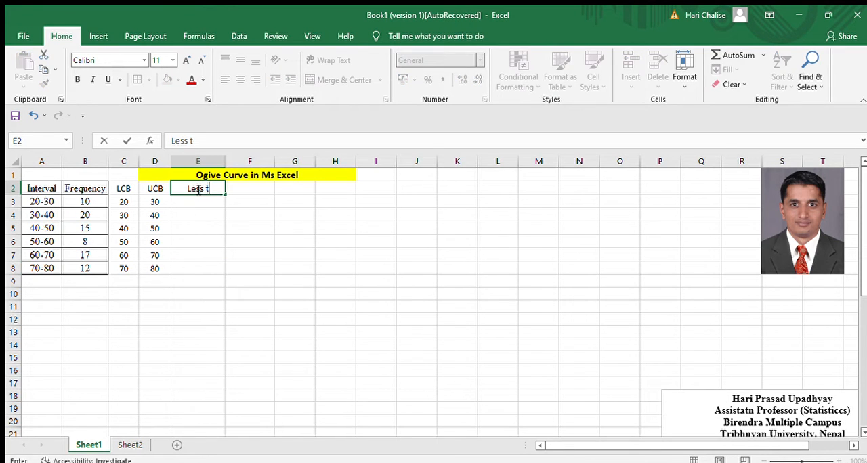